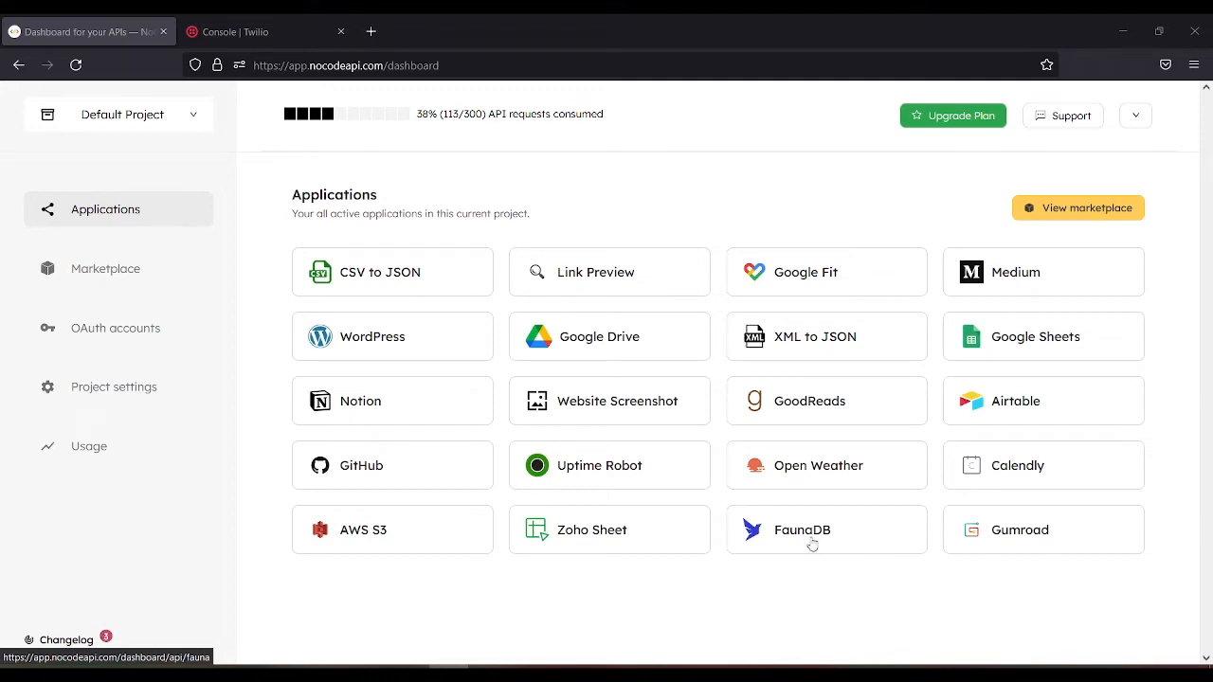
mouse_move(882, 511)
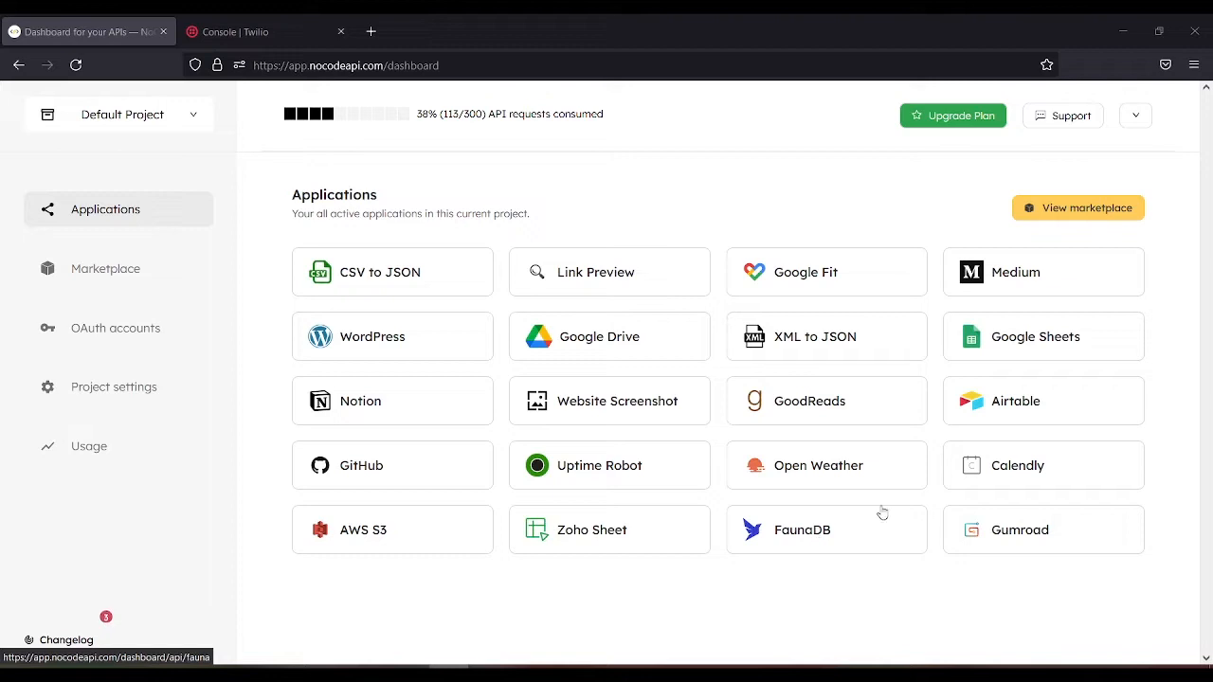
mouse_move(1056, 239)
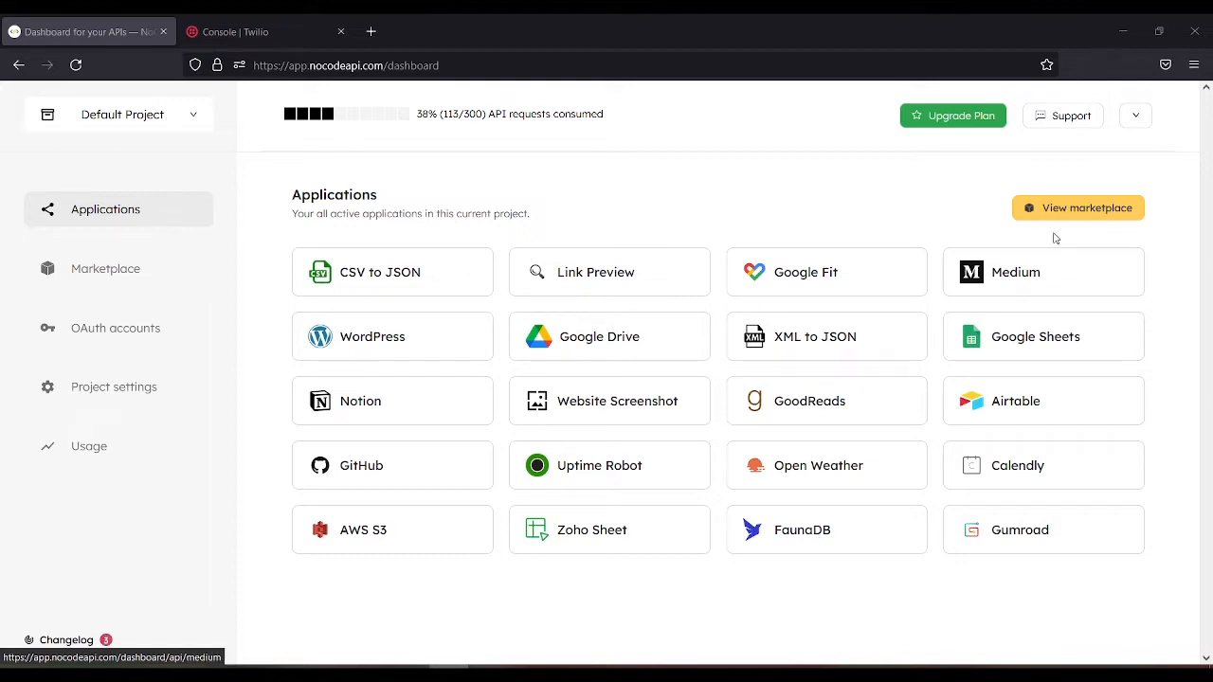
Step: Search the Marketplace for 'twil' and activate the Twilio integration
click(1077, 206)
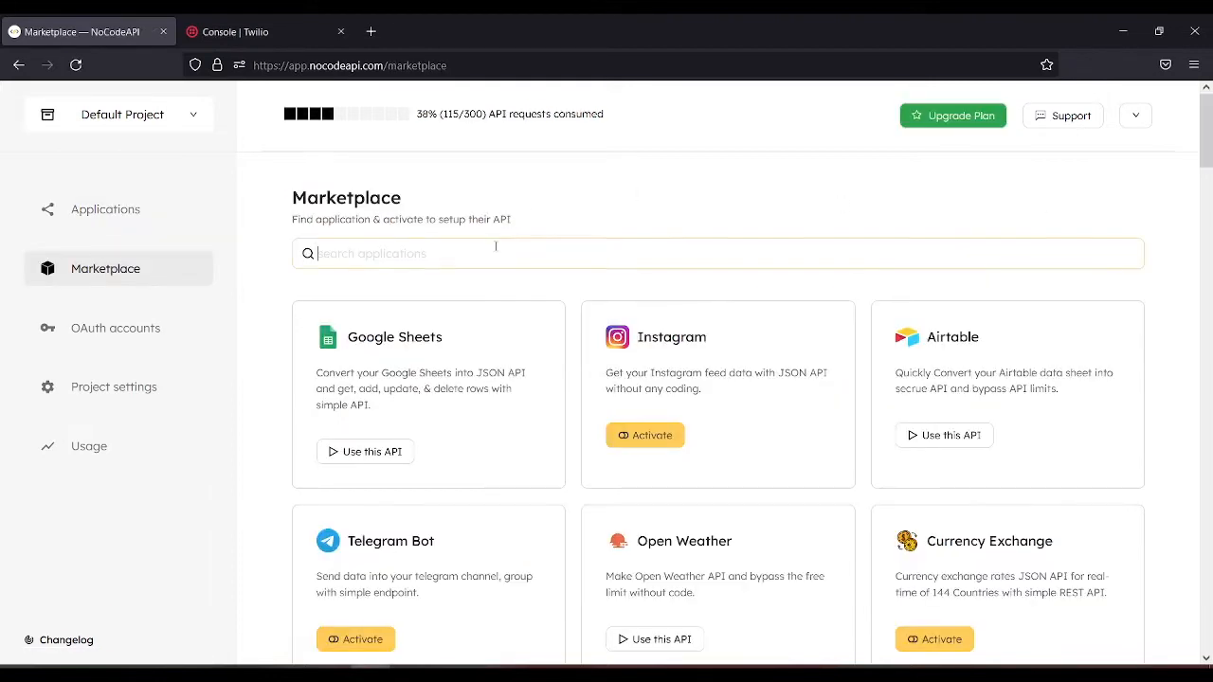
text(twil)
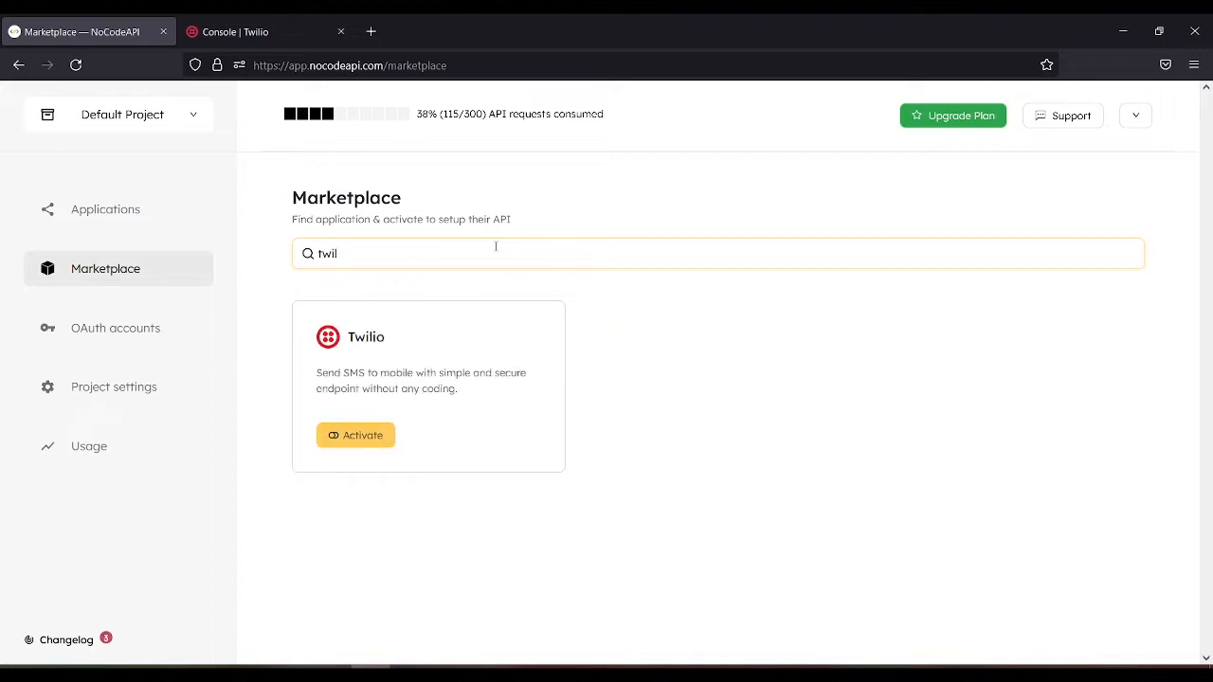
click(357, 434)
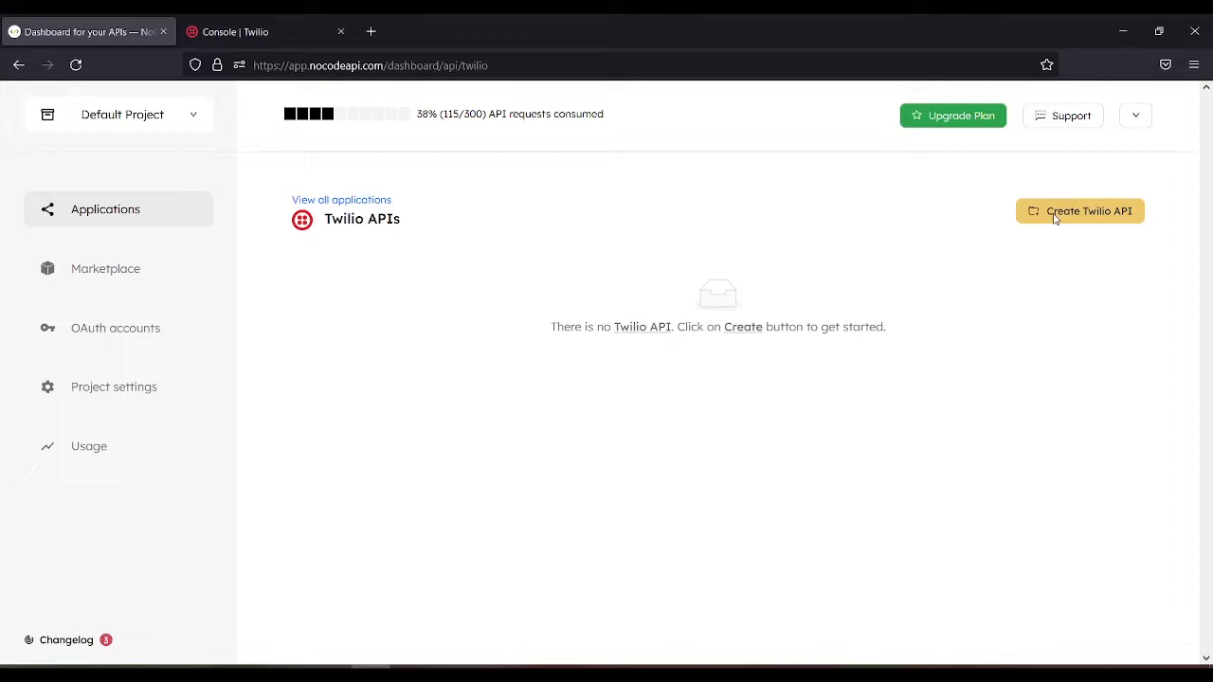
Step: Start a new Twilio API named 'Twilio'
click(1081, 211)
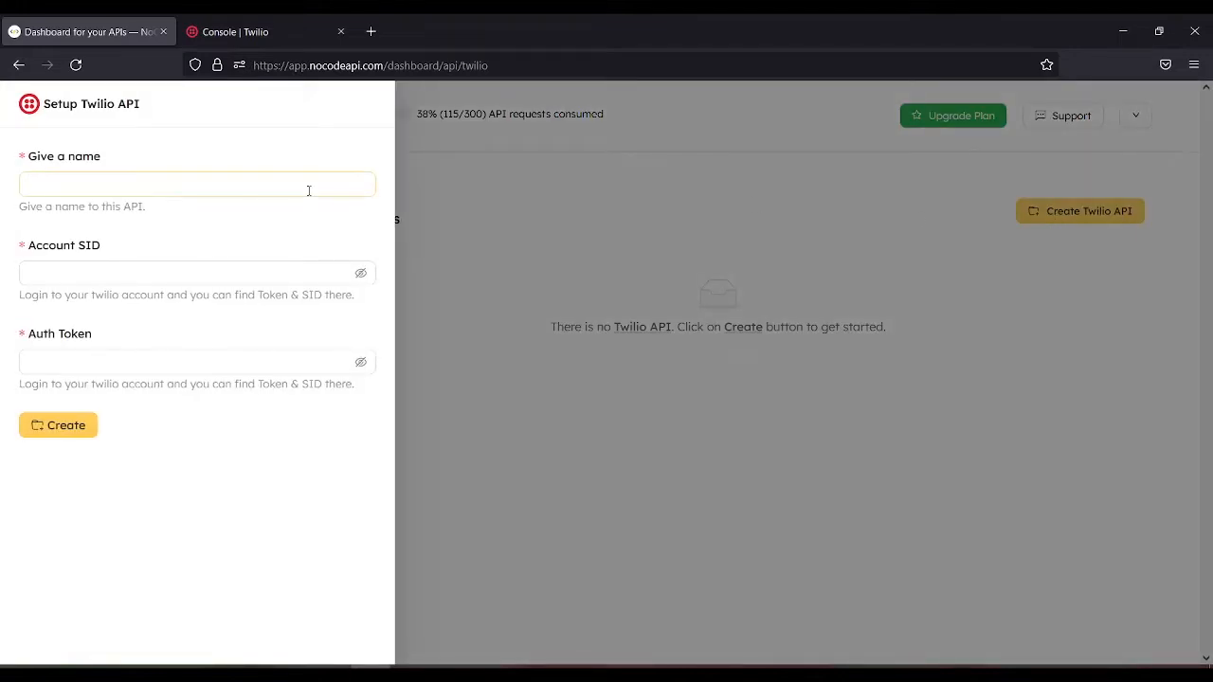
text(Twil)
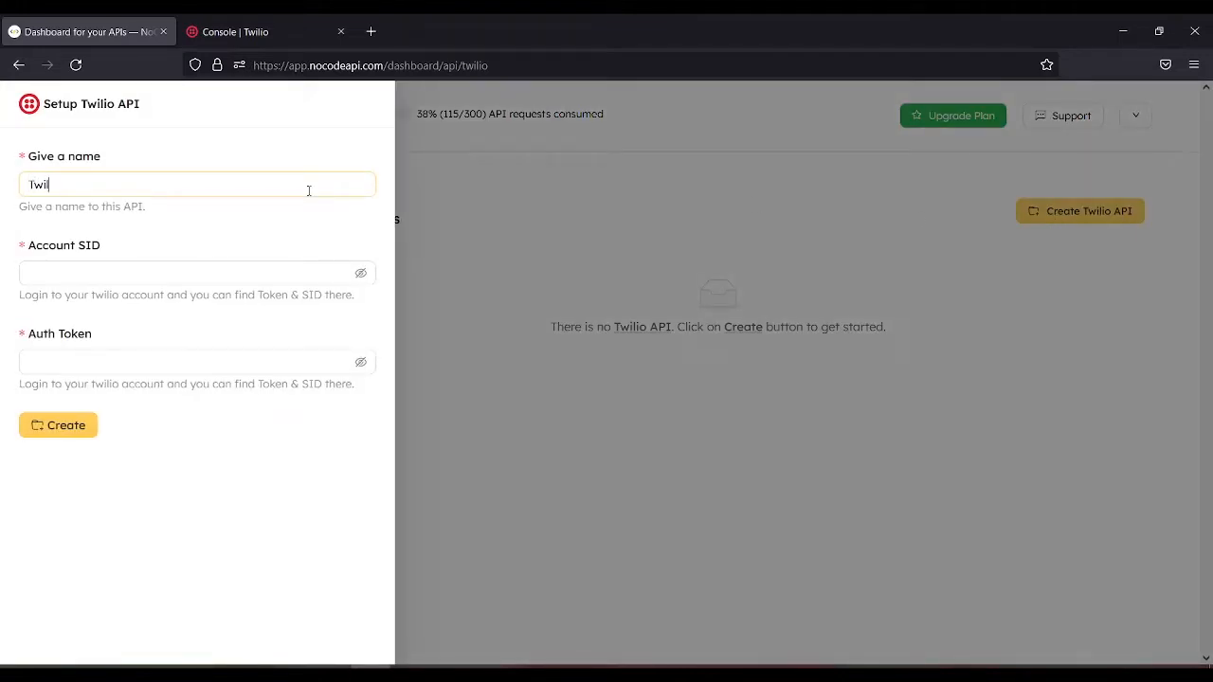
text(io)
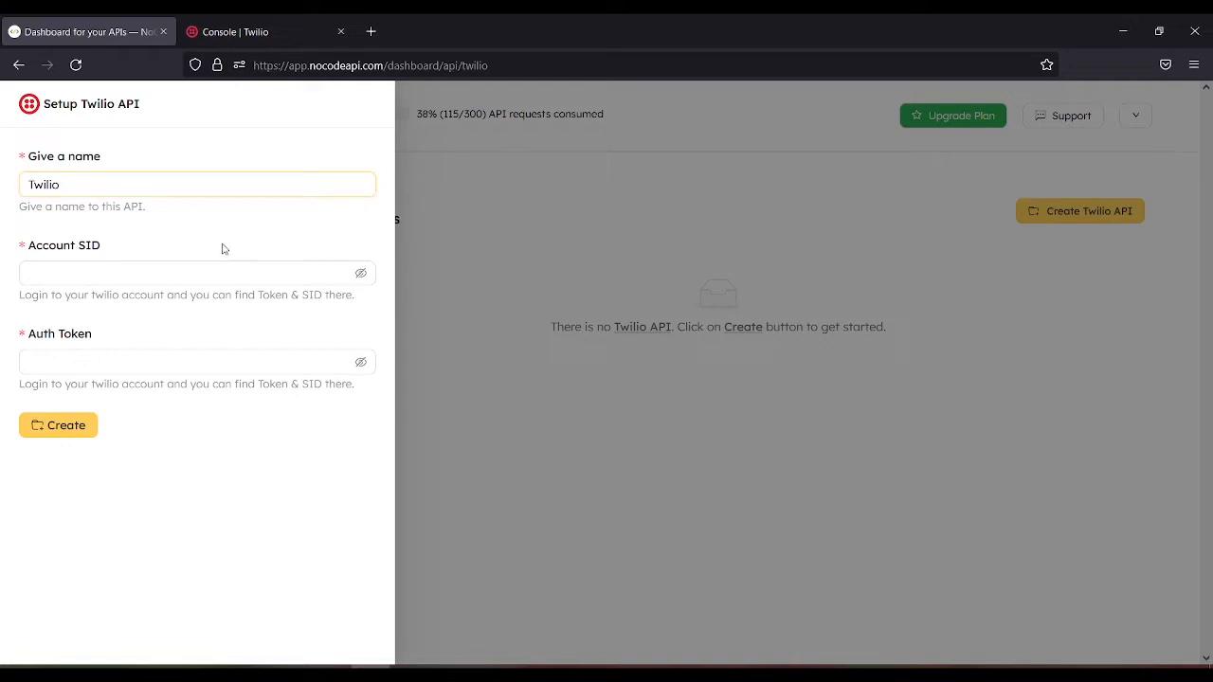
Step: Copy the Account SID and Auth Token from the Twilio console into the setup form
click(189, 273)
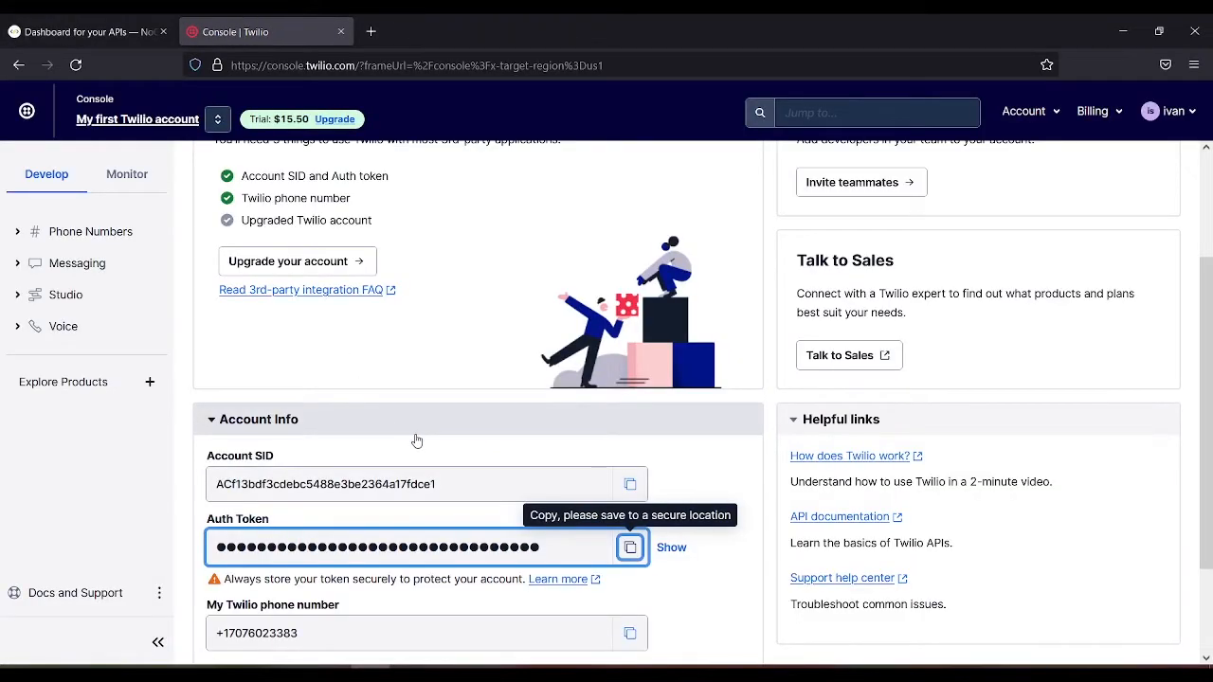
scroll(down, 3)
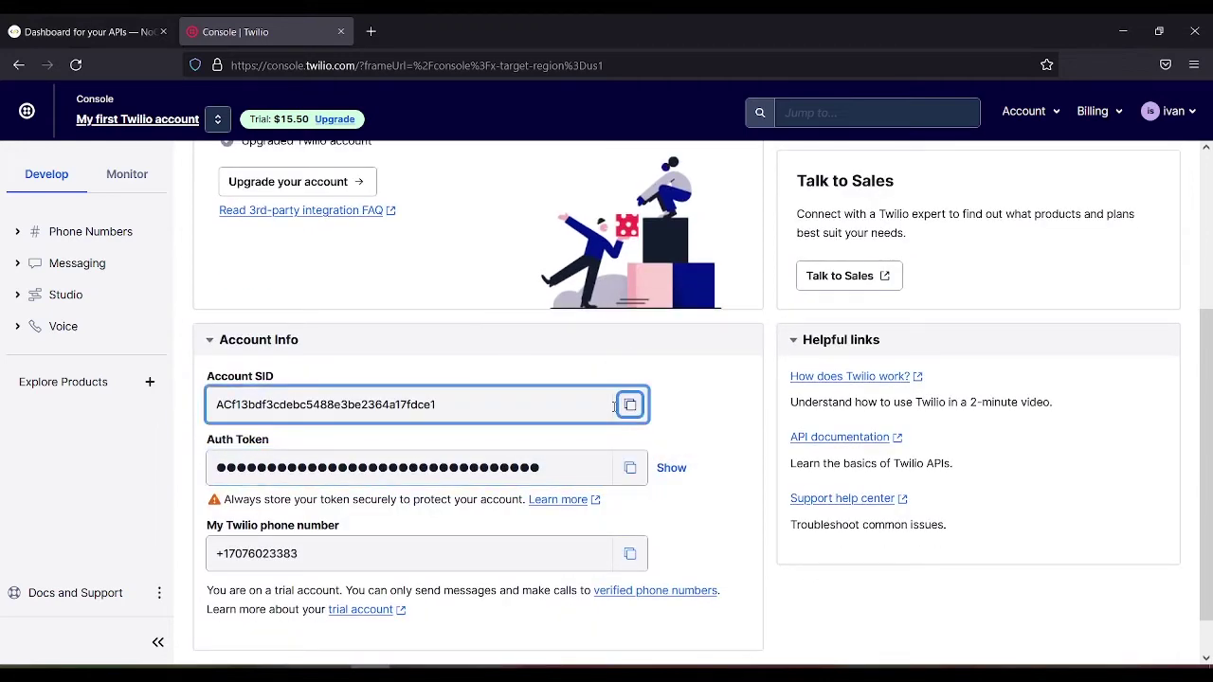
click(85, 30)
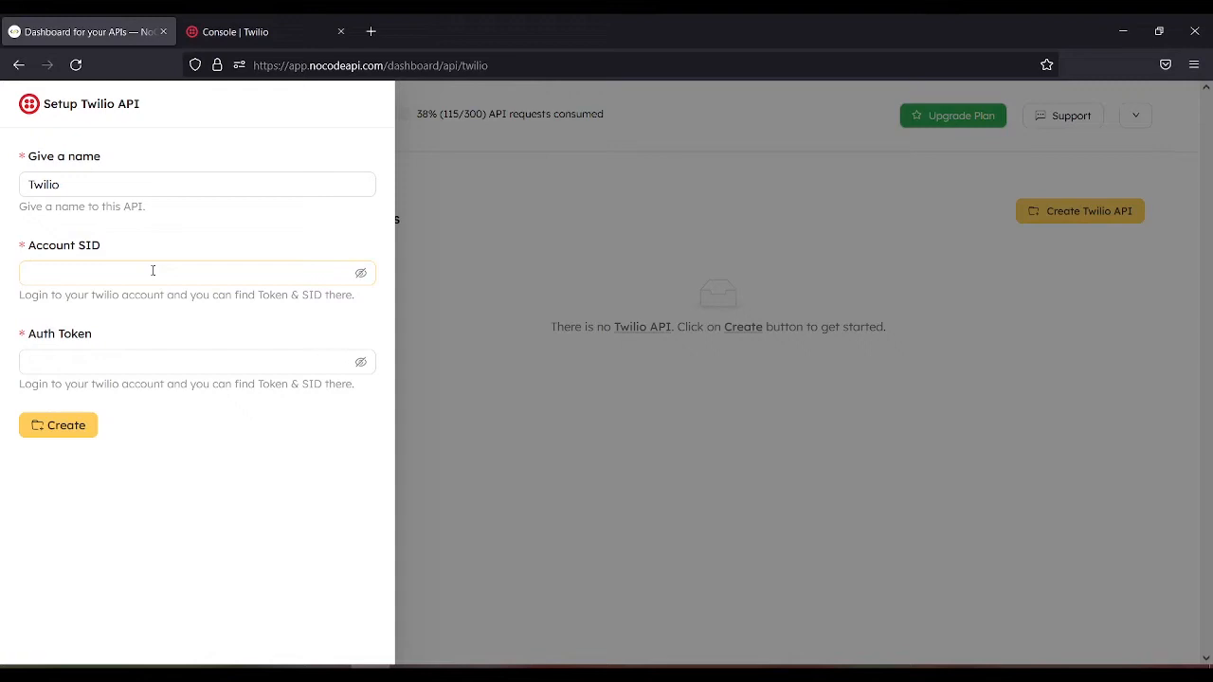
click(190, 362)
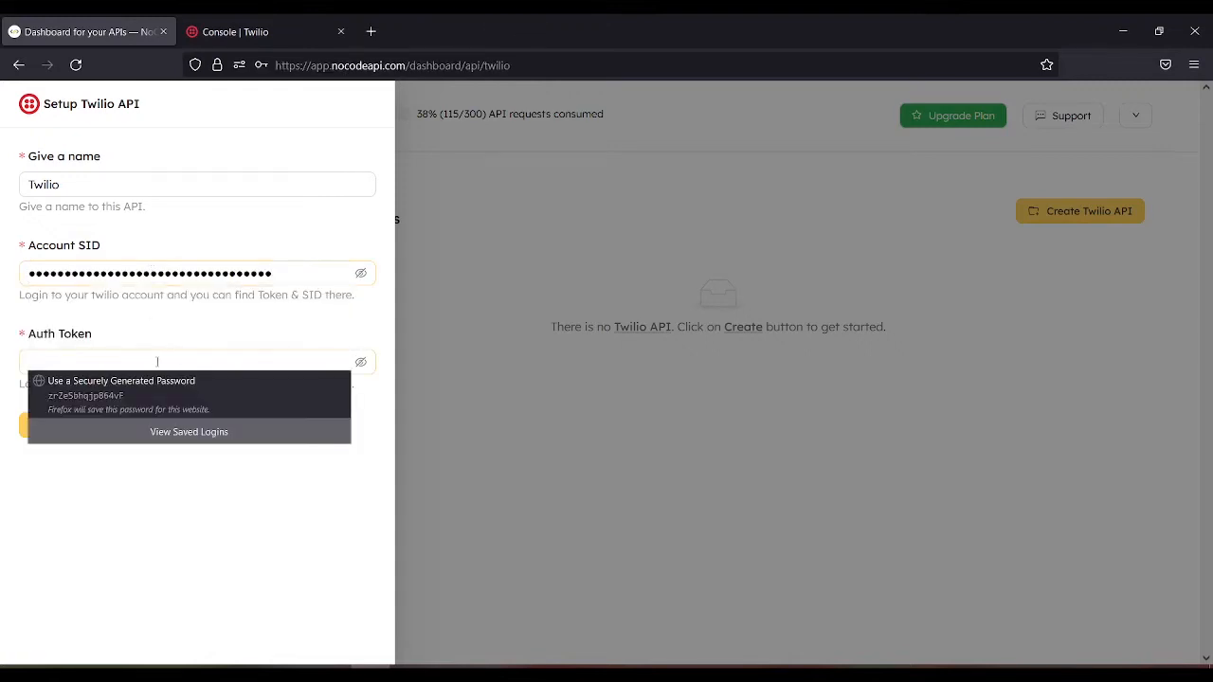
click(266, 31)
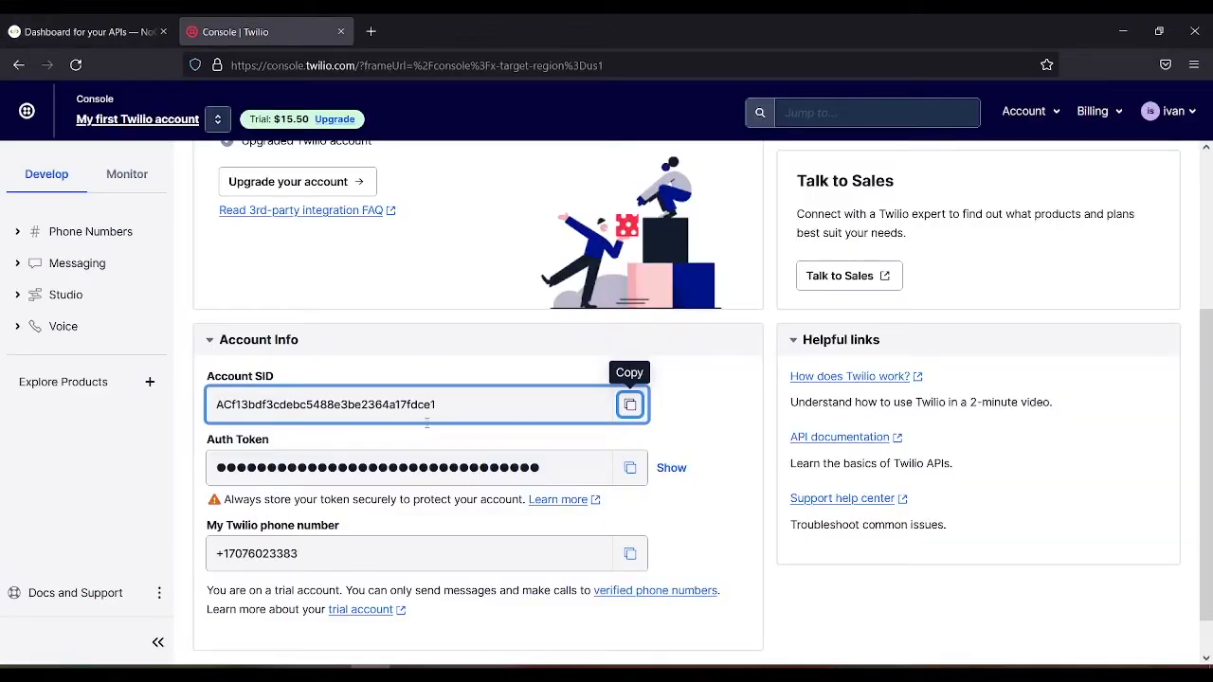
scroll(down, 3)
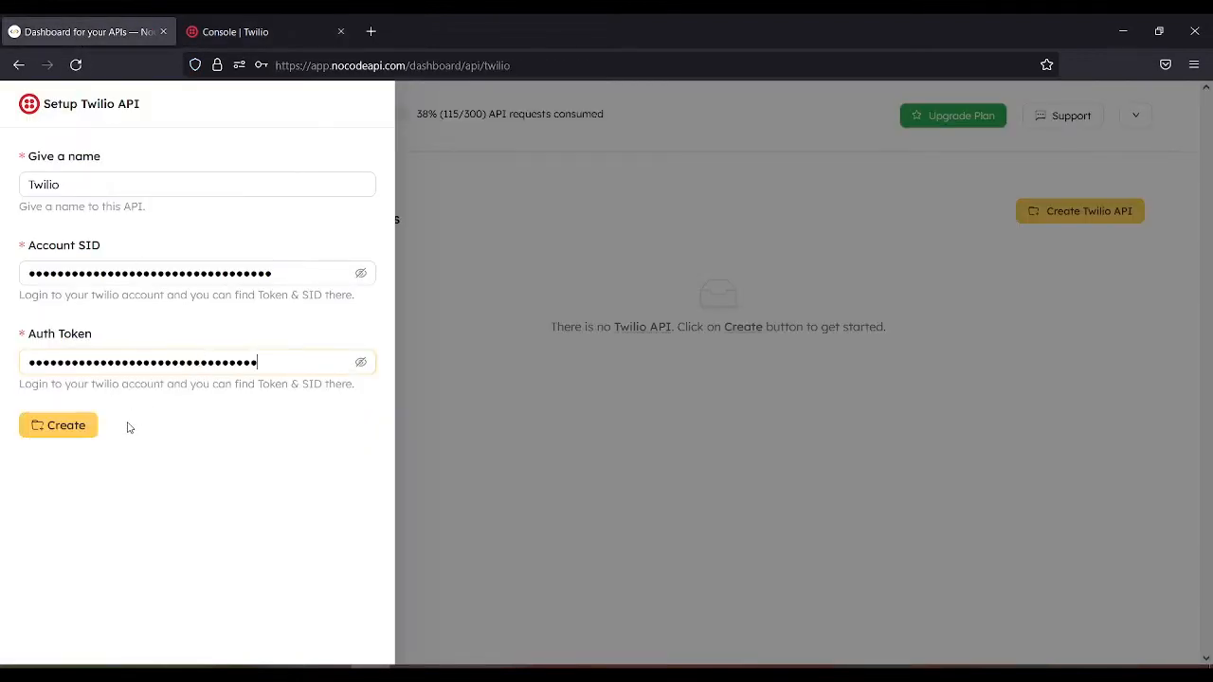
Step: Create the Twilio API and open its endpoint playground with Send text SMS
click(57, 425)
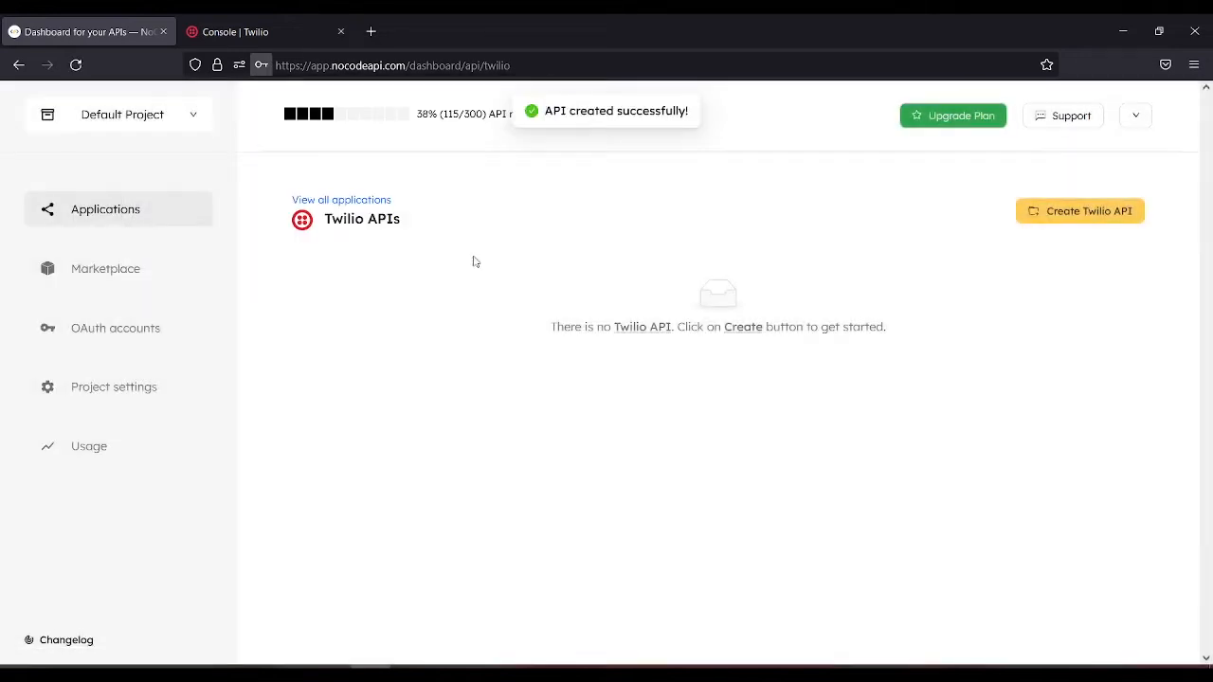
click(1081, 210)
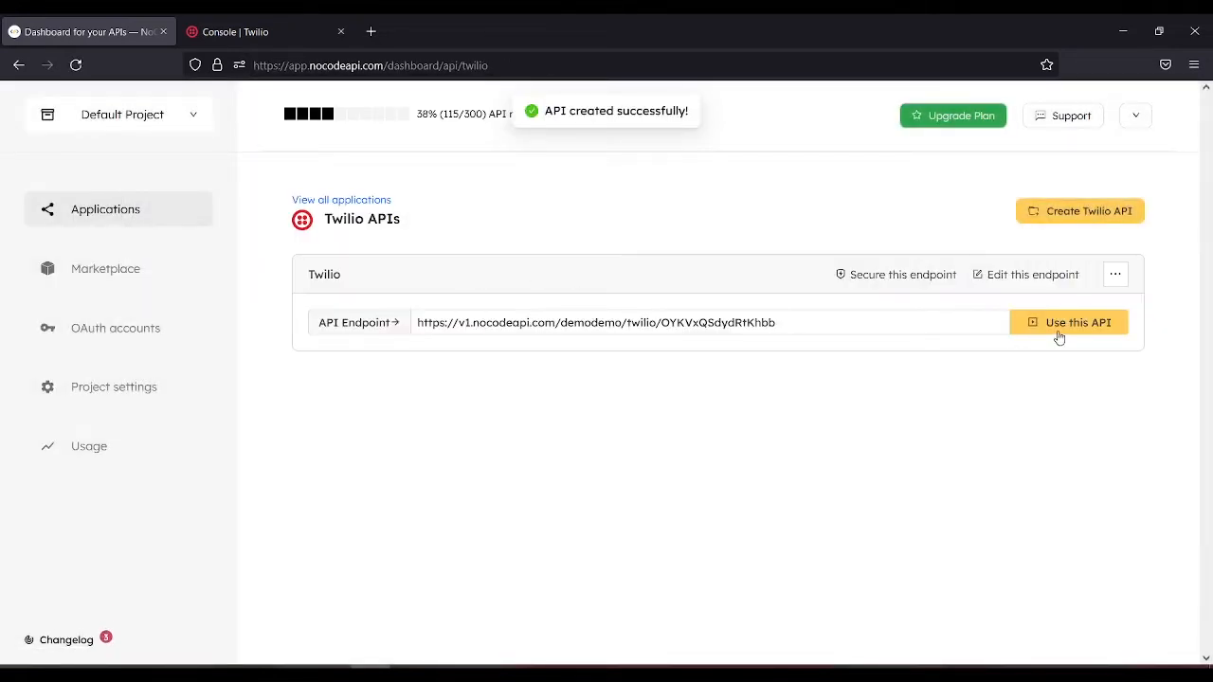
click(1076, 322)
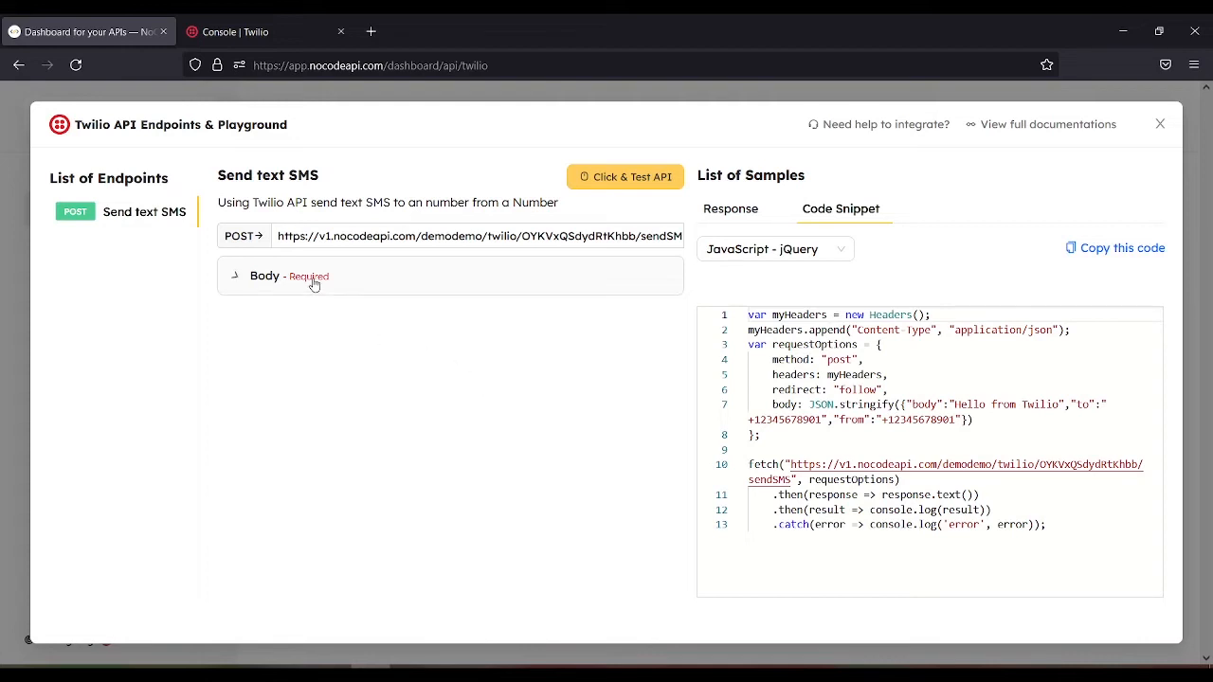
Step: Expand the Send text SMS body and replace the sample 'to' number with 423
click(266, 277)
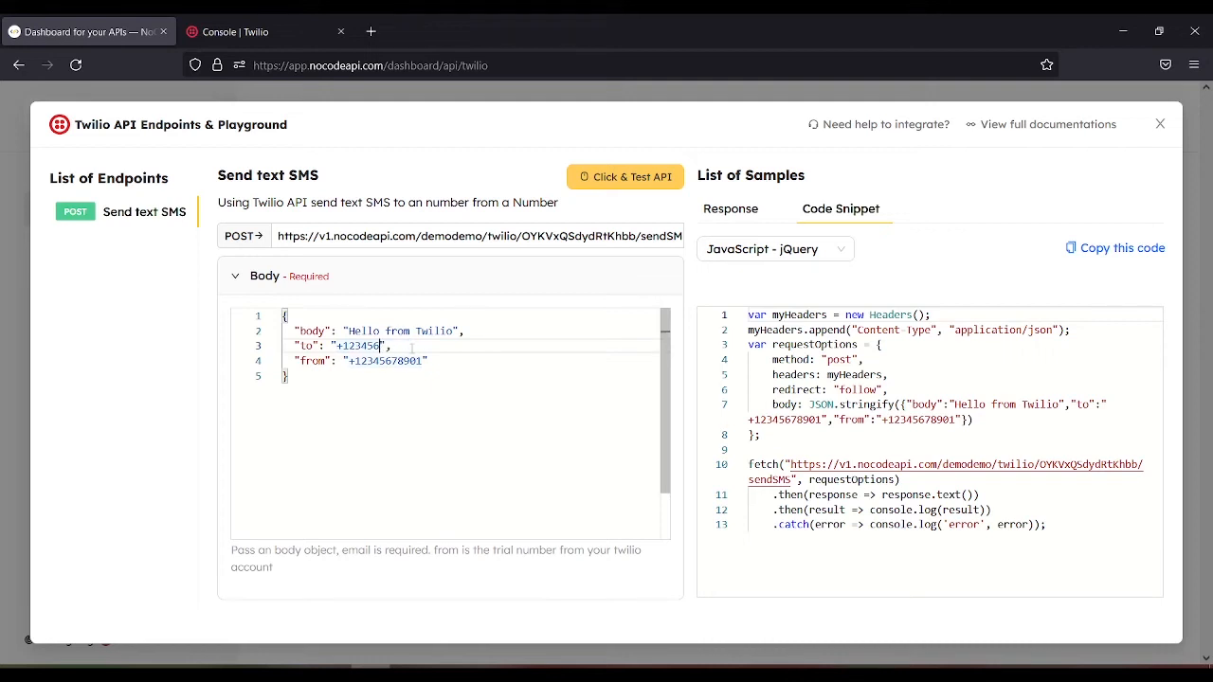
key(Backspace)
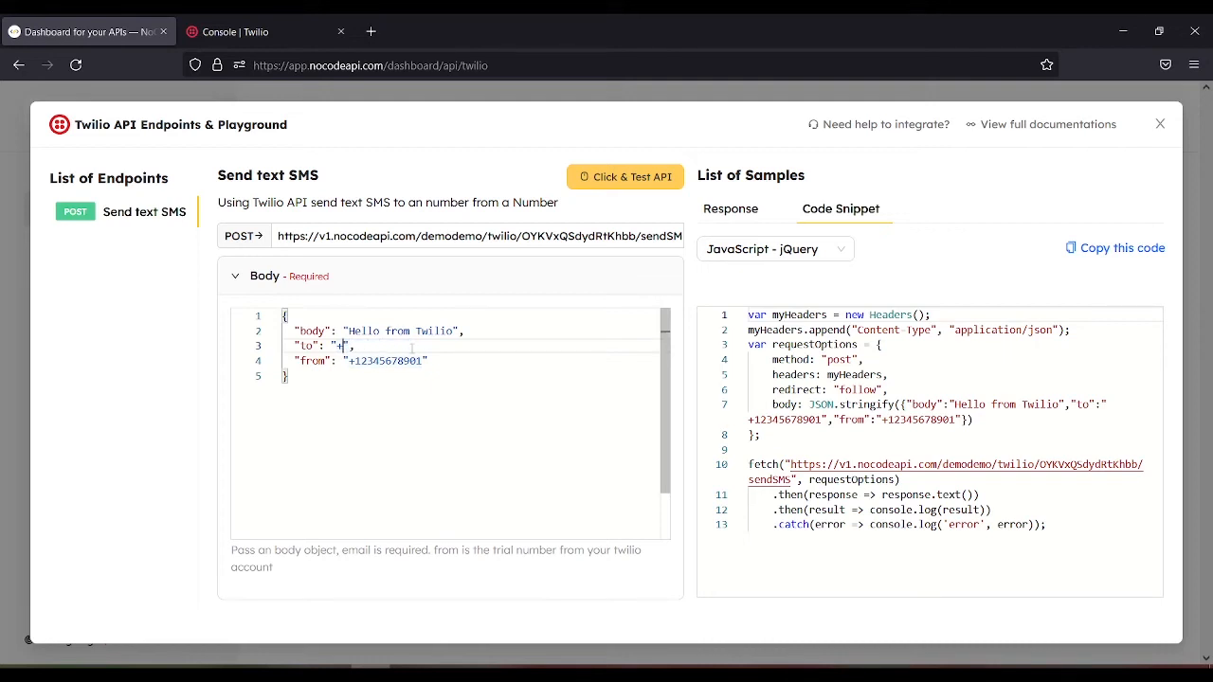
text(423)
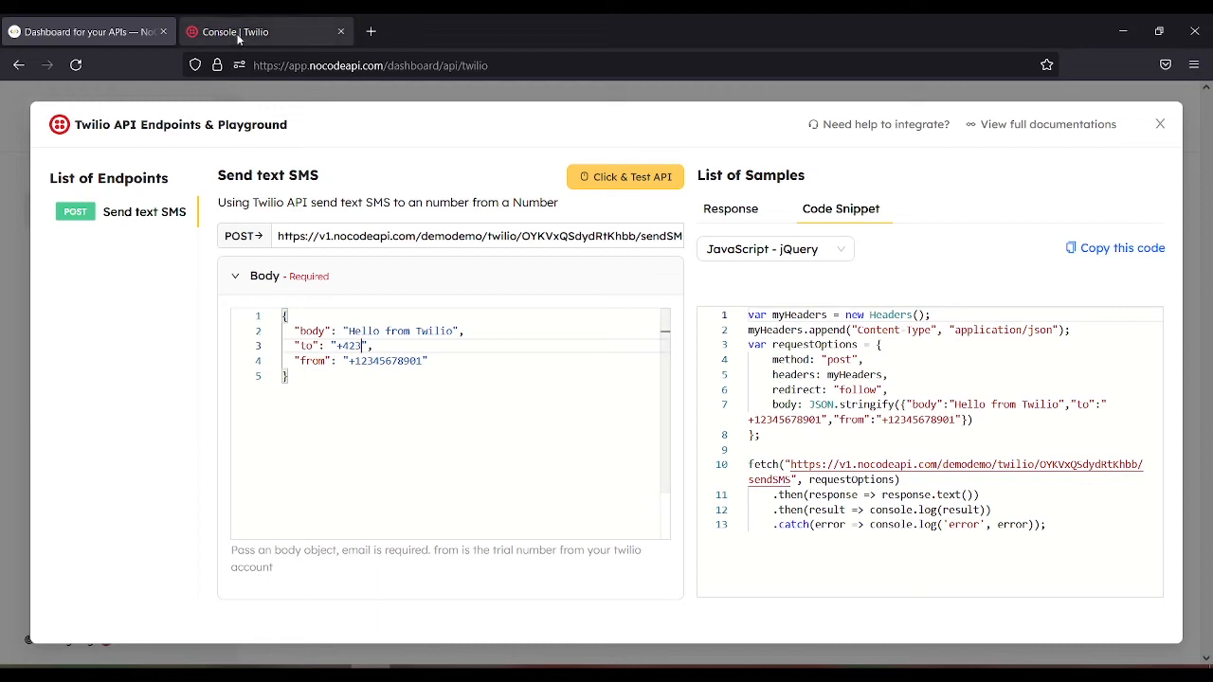
click(266, 30)
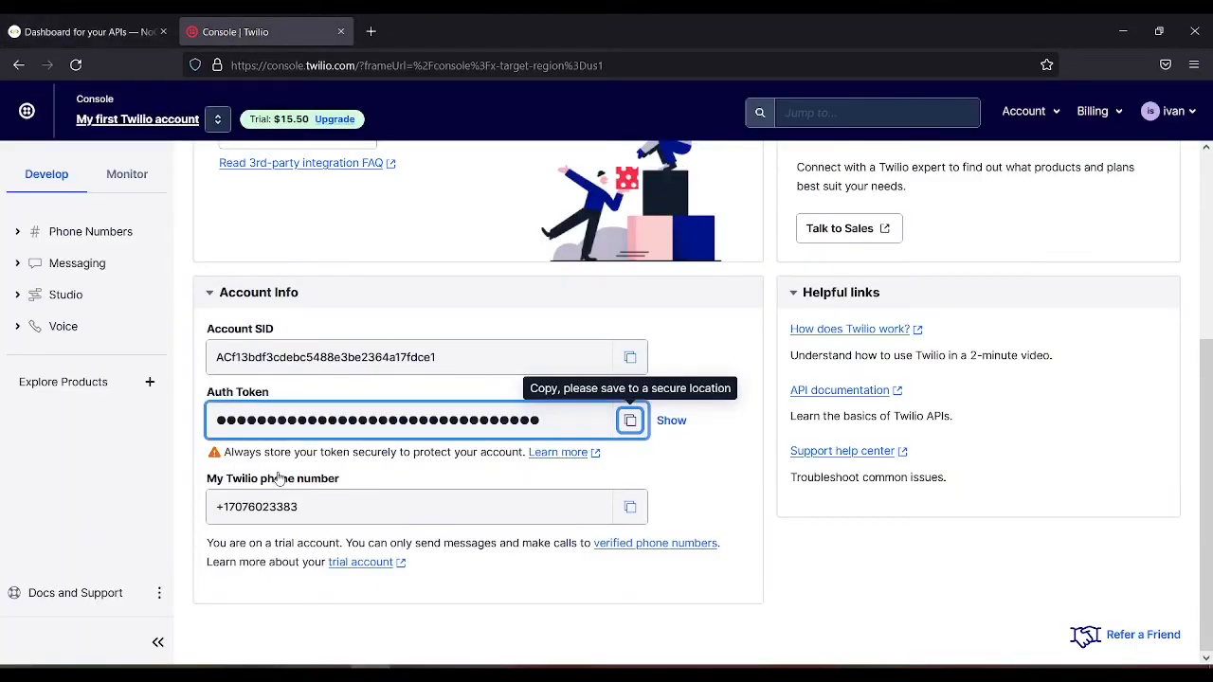
mouse_move(630, 508)
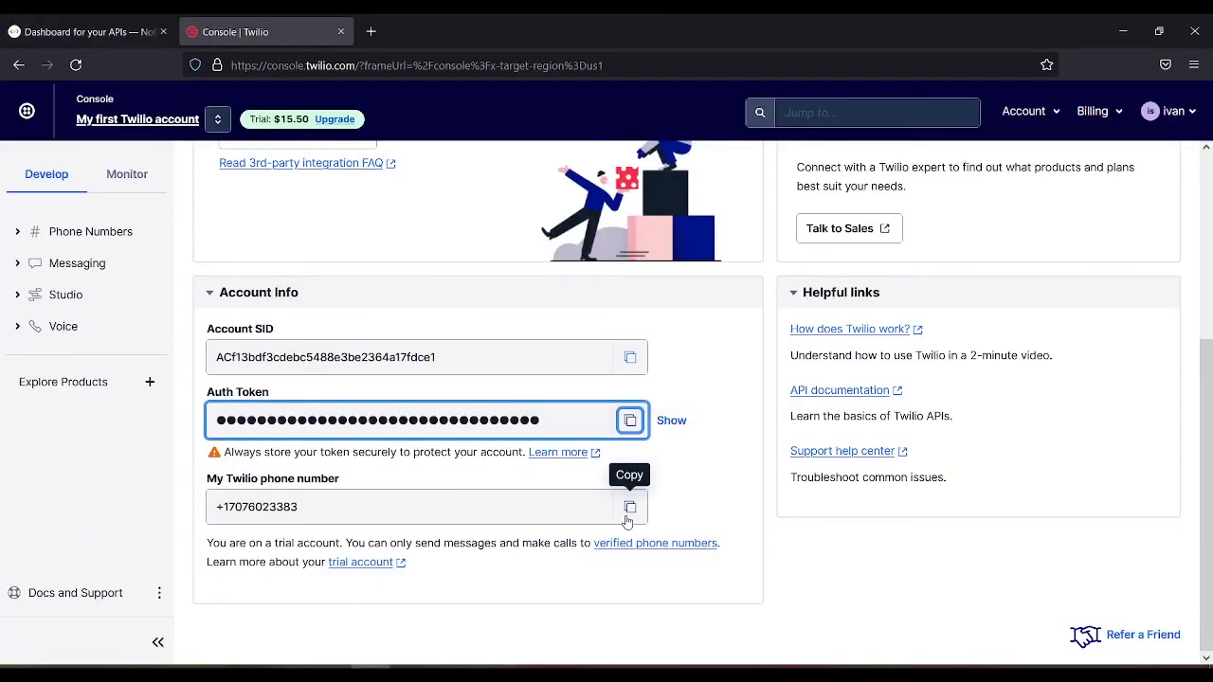
click(85, 31)
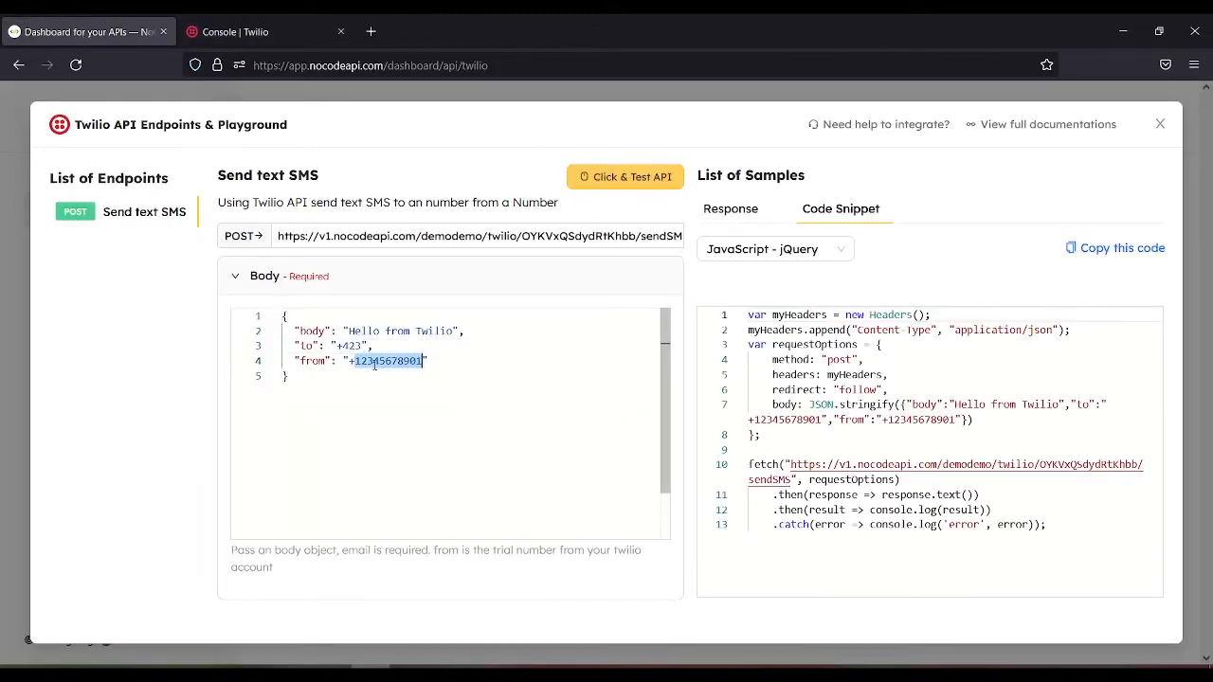
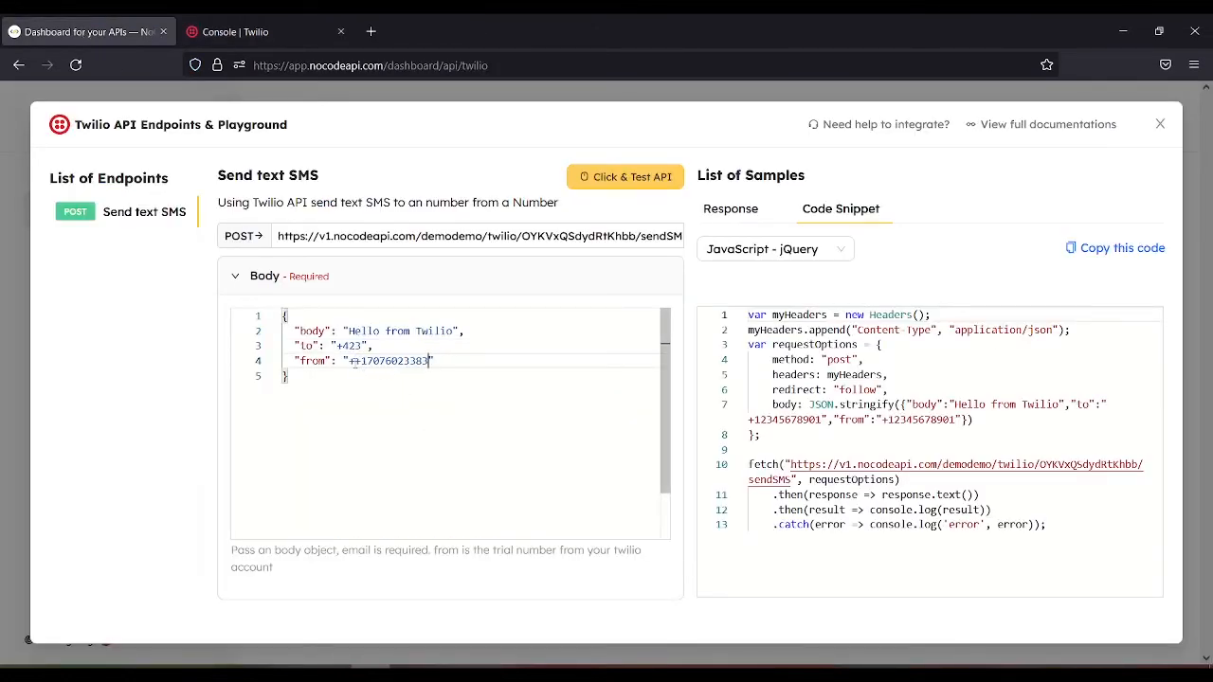